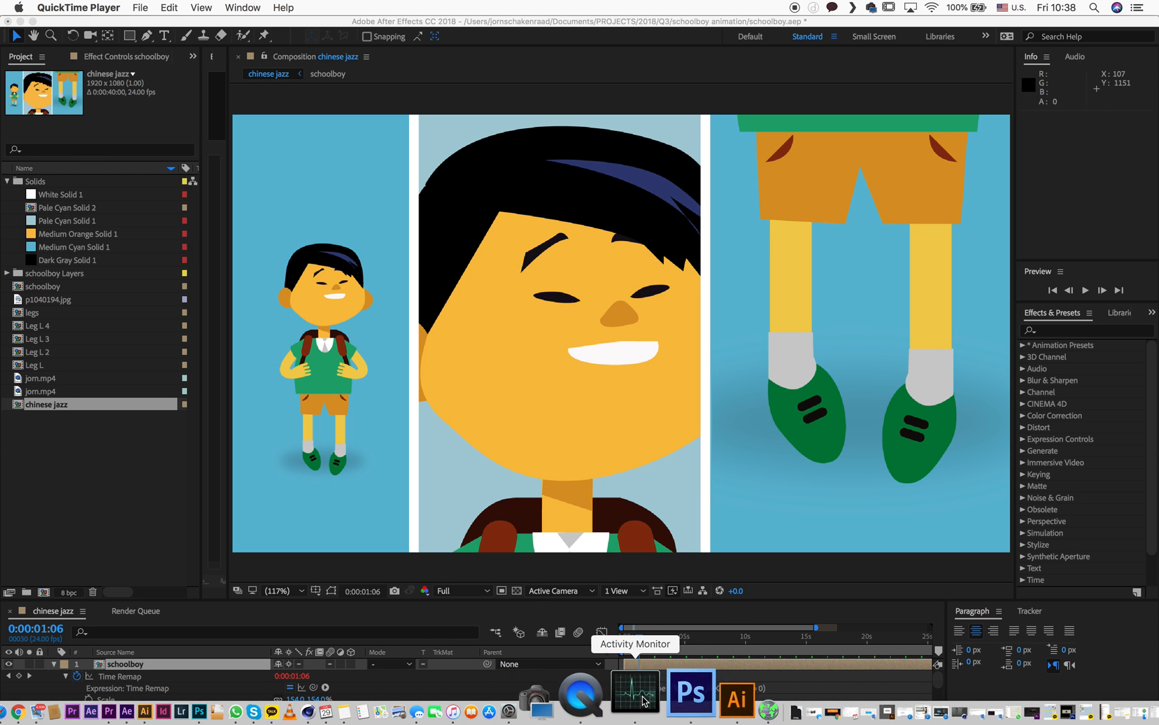
Switch to Illustrator where the schoolboy drawing is open.
{"action": "left_click", "coordinate": [735, 694]}
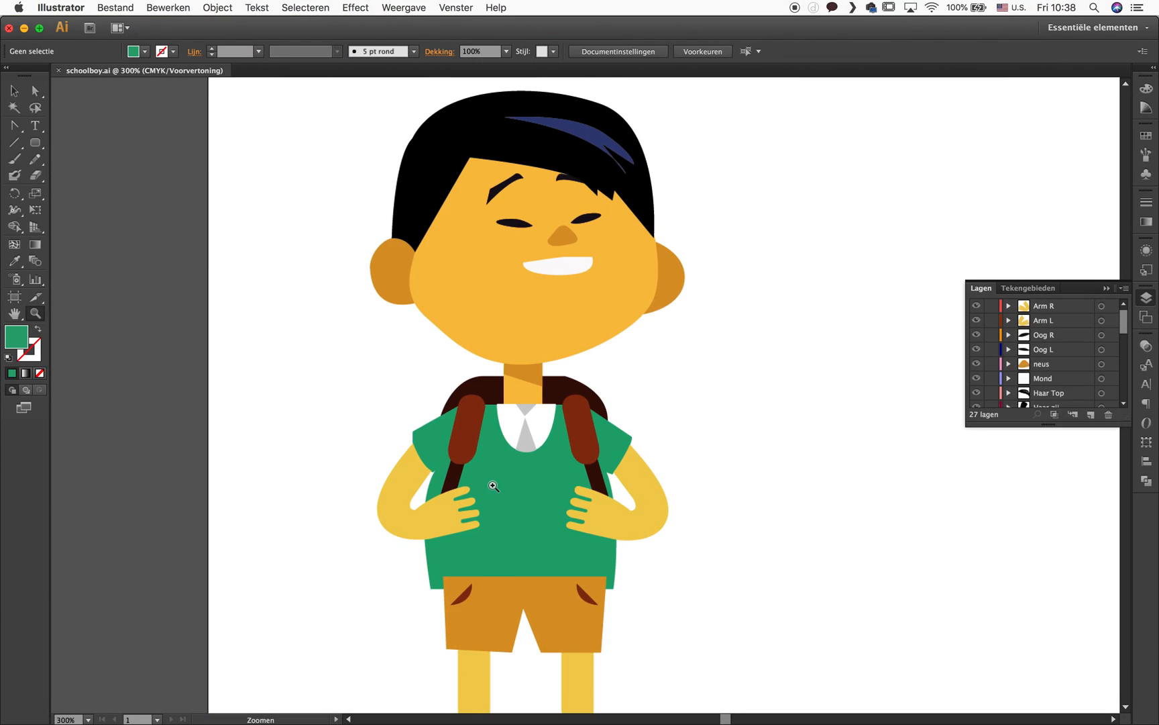
{"action": "mouse_move", "coordinate": [695, 379]}
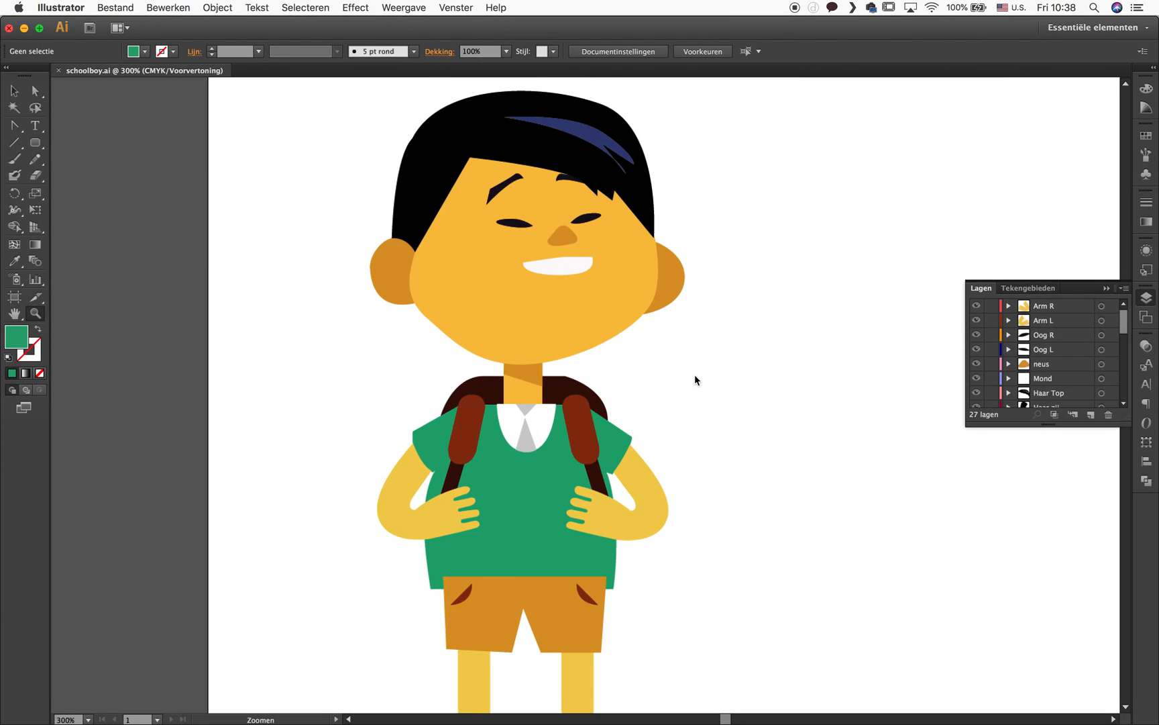
{"action": "mouse_move", "coordinate": [547, 313]}
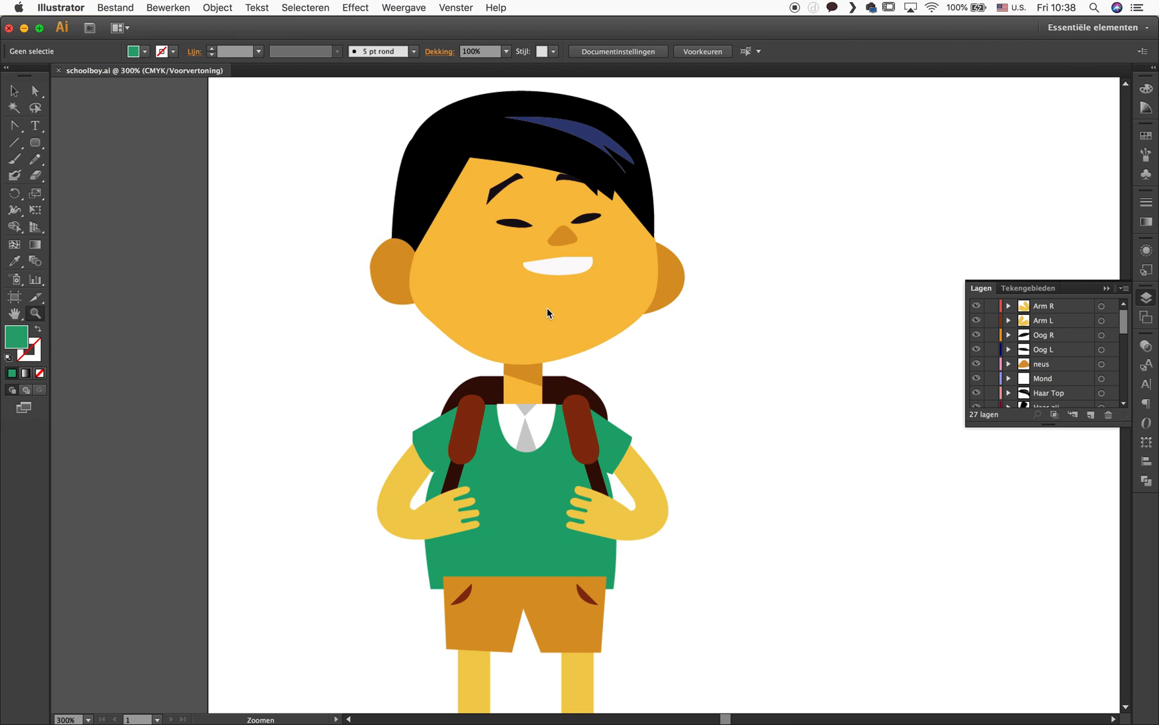
{"action": "mouse_move", "coordinate": [511, 346]}
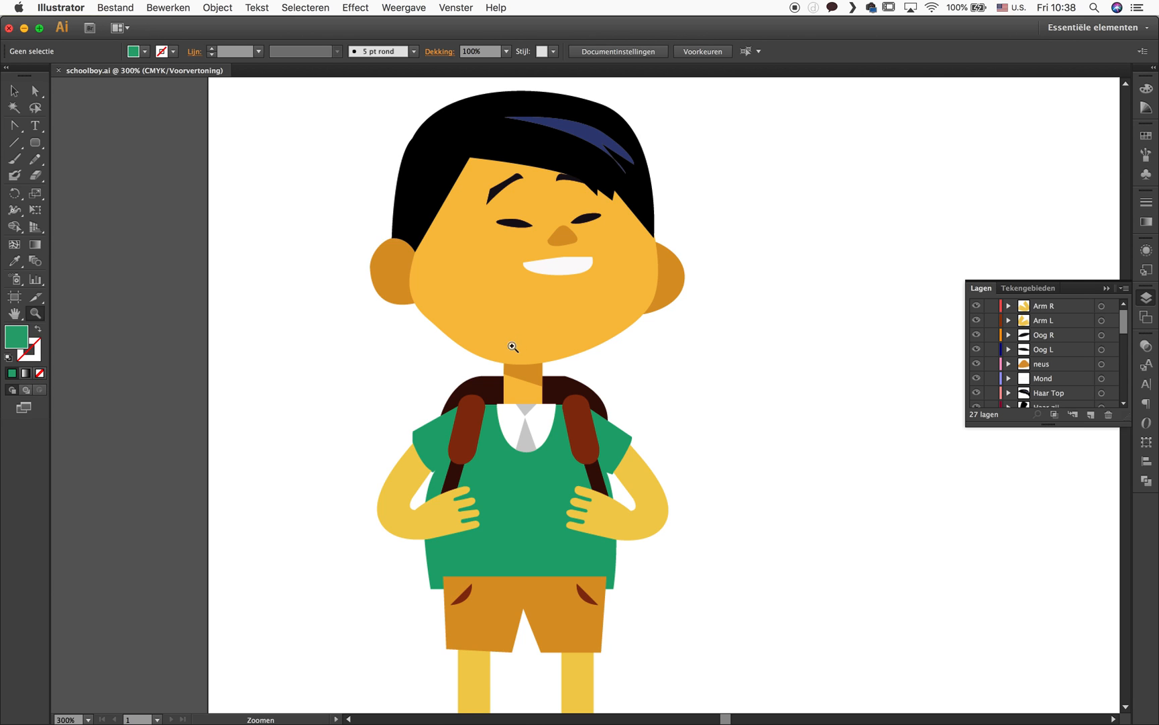
Zoom out on the schoolboy artwork and inspect its Arm R layer in the Layers panel.
{"action": "left_click", "coordinate": [511, 347]}
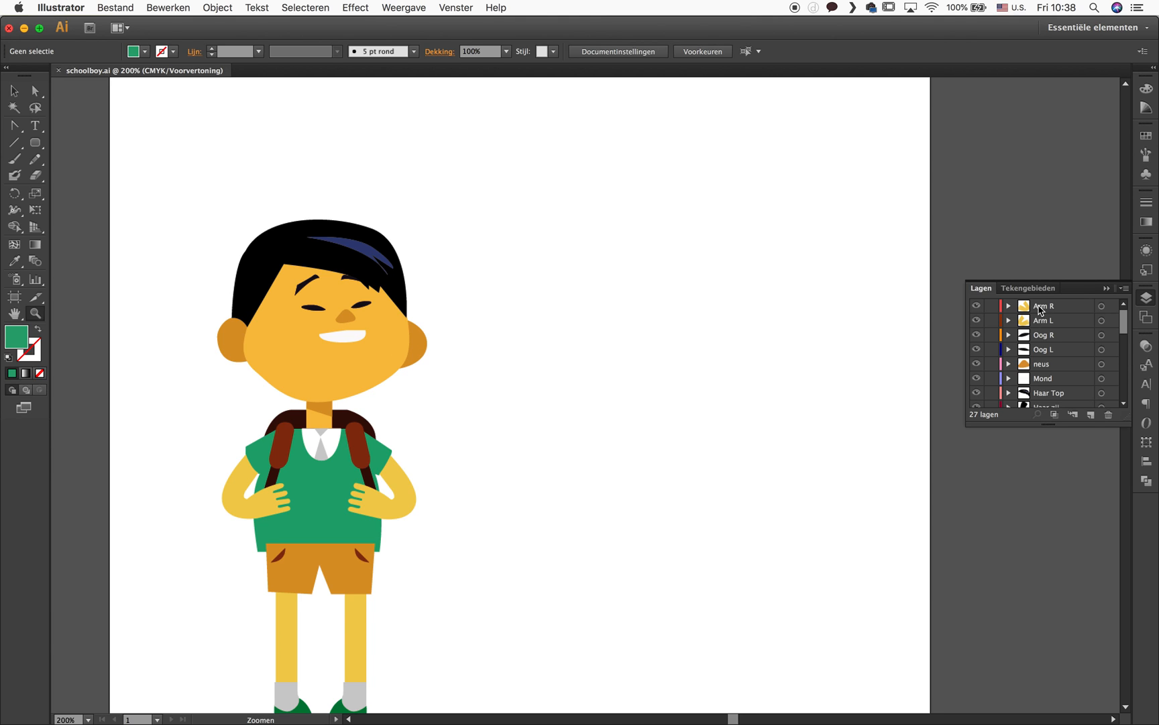
{"action": "left_click", "coordinate": [1046, 306]}
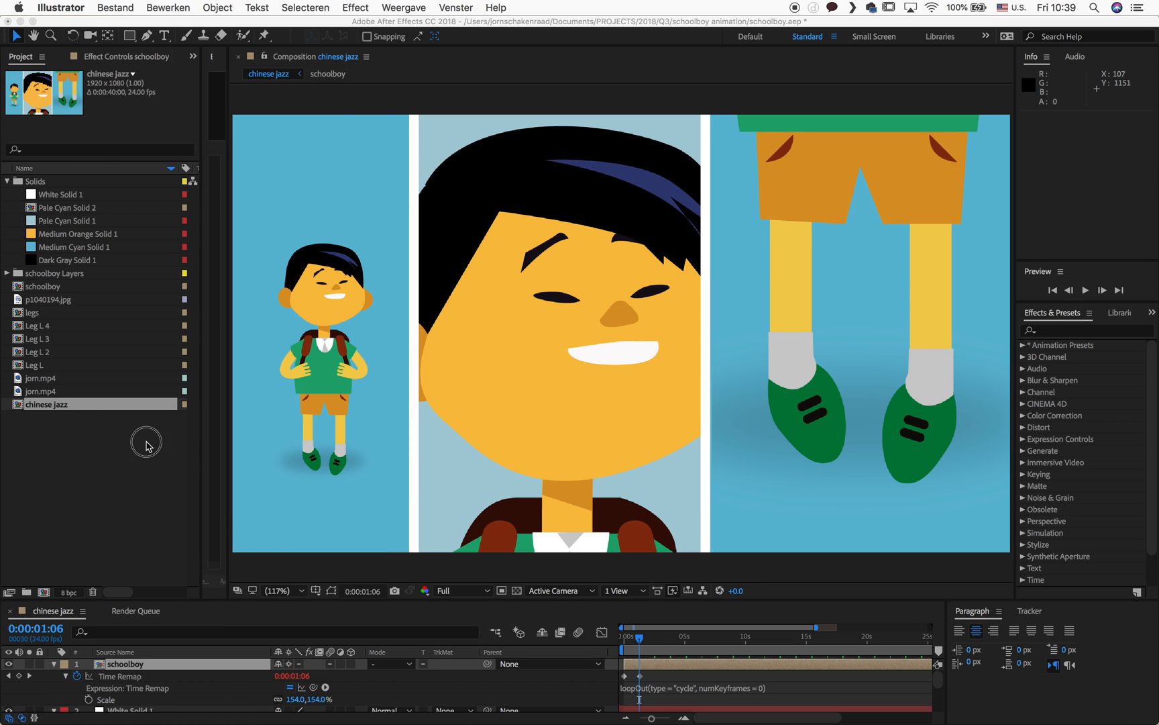
Close the schoolboy project via File, answering the save prompt.
{"action": "left_click", "coordinate": [136, 8]}
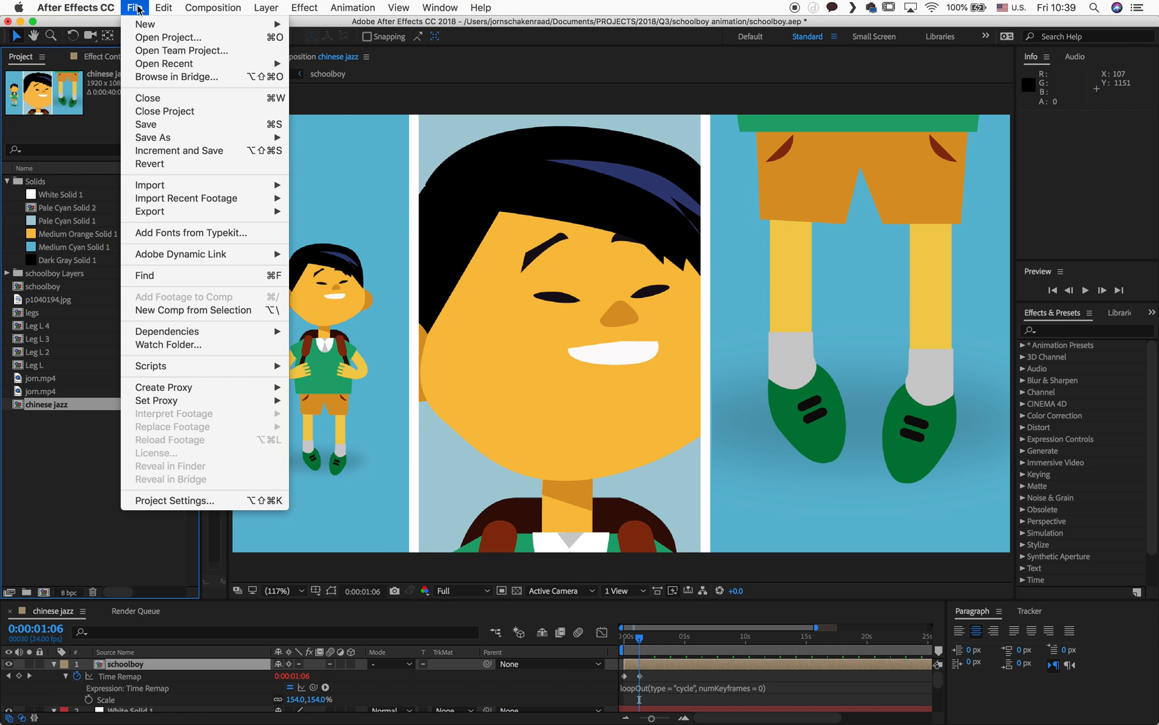
{"action": "mouse_move", "coordinate": [148, 24]}
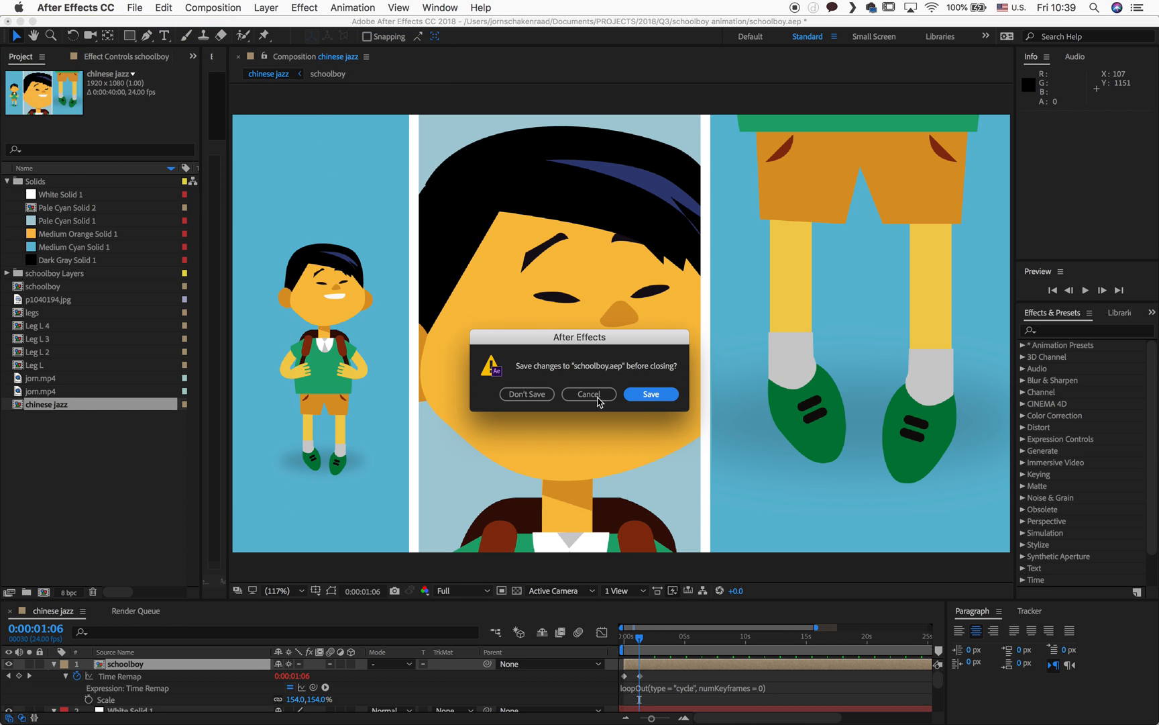
{"action": "left_click", "coordinate": [650, 393]}
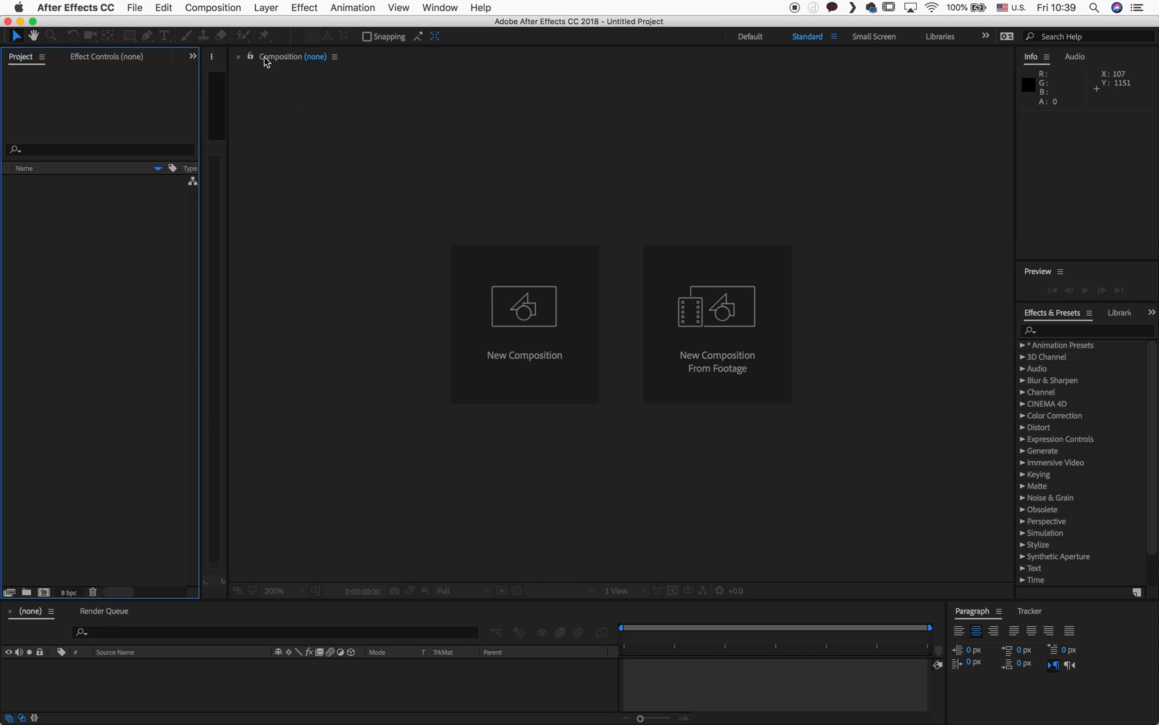
Import schoolboy.ai as Composition - Retain Layer Sizes.
{"action": "left_click", "coordinate": [134, 8]}
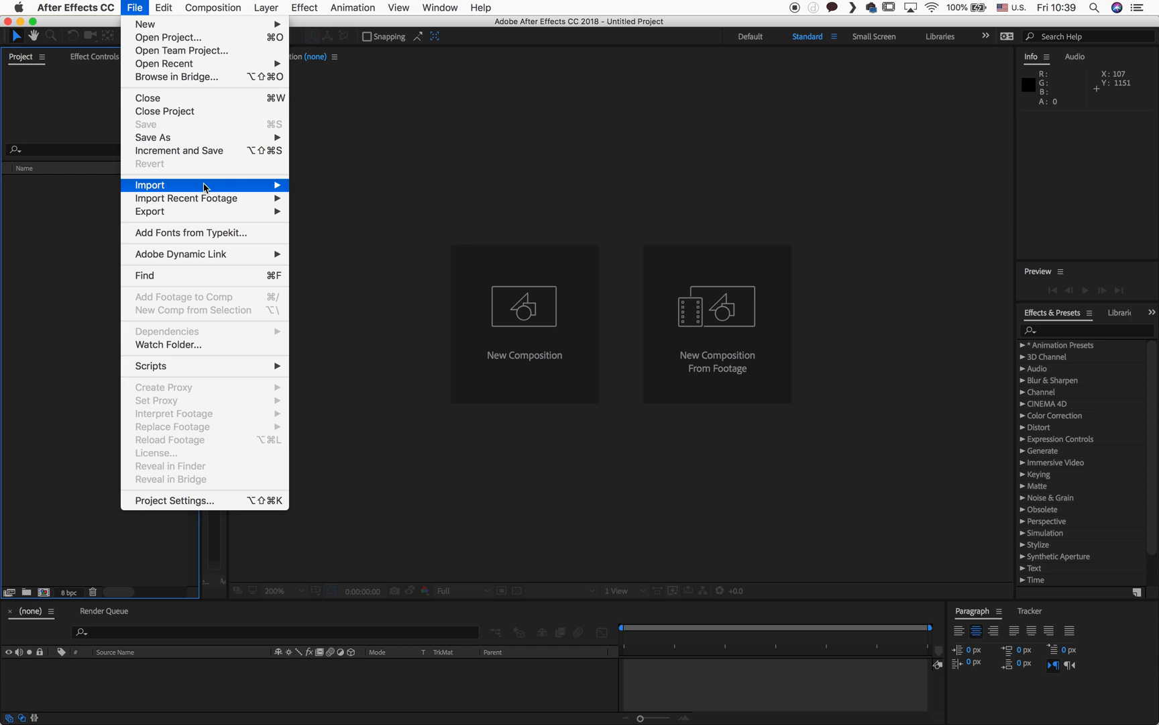
{"action": "left_click", "coordinate": [331, 187]}
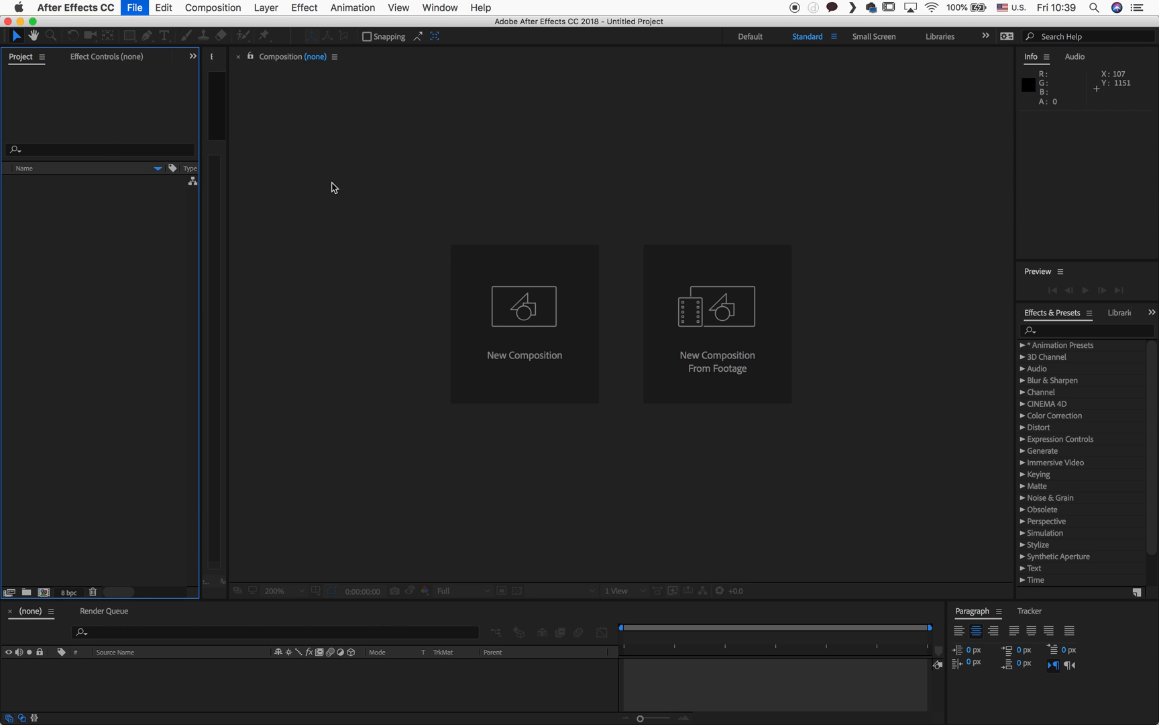
{"action": "left_click", "coordinate": [134, 9]}
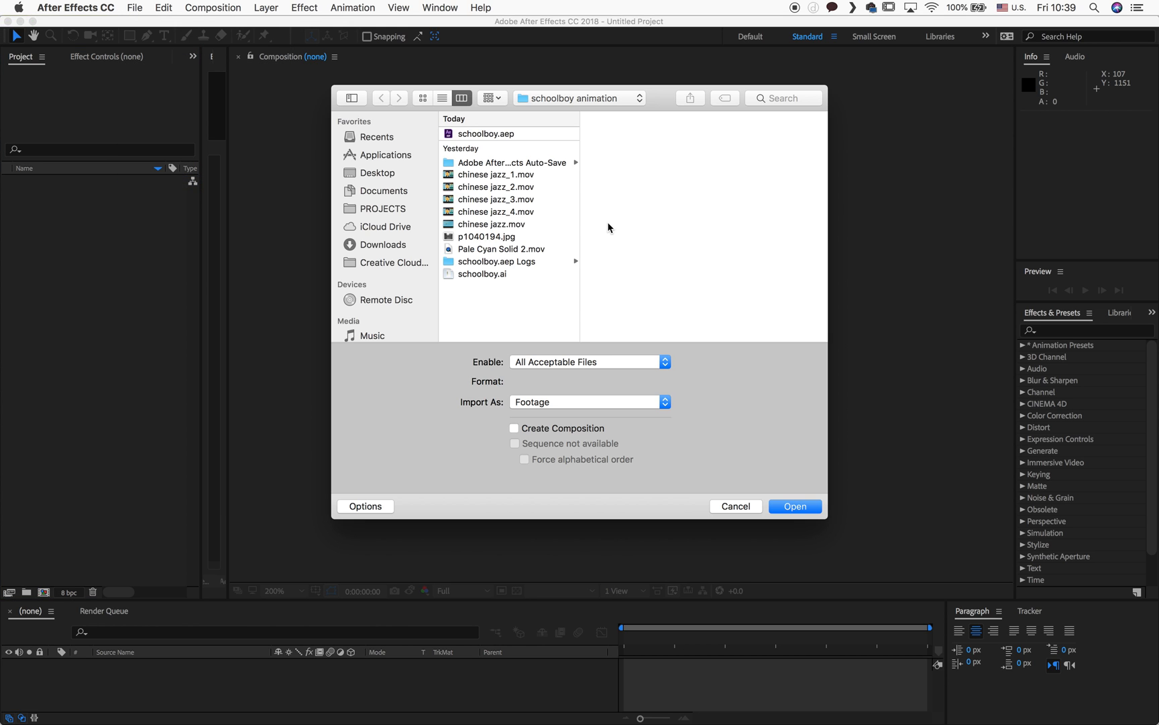
{"action": "mouse_move", "coordinate": [494, 278]}
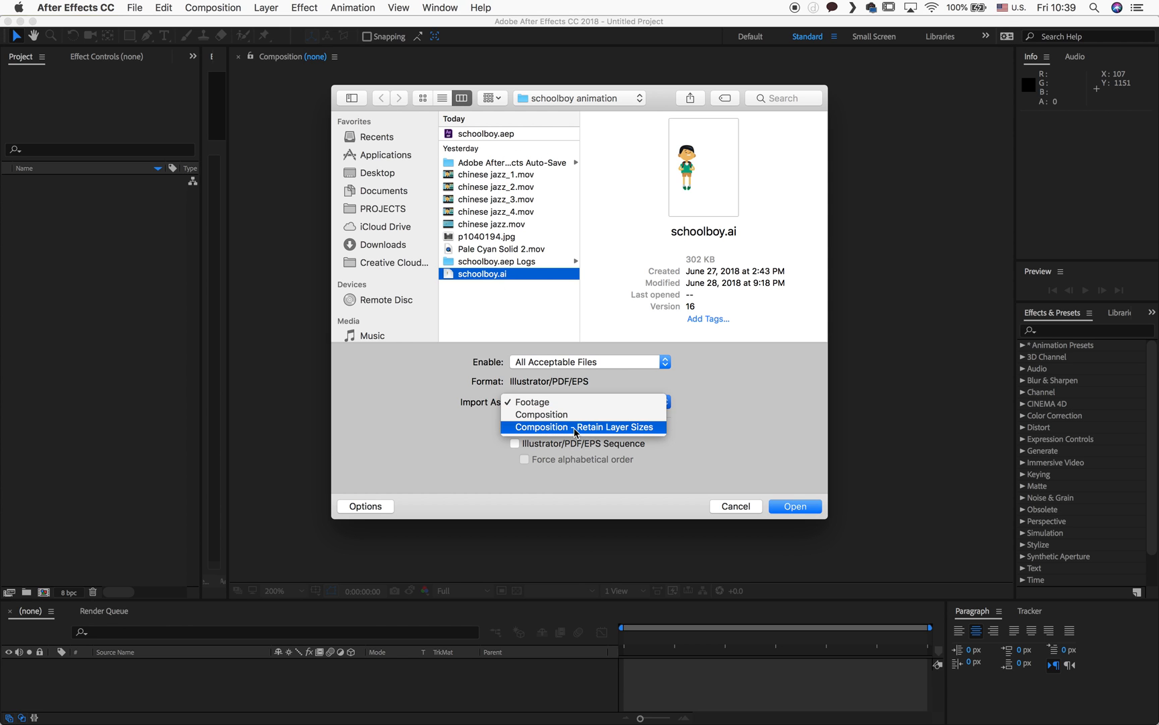
{"action": "left_click", "coordinate": [581, 427]}
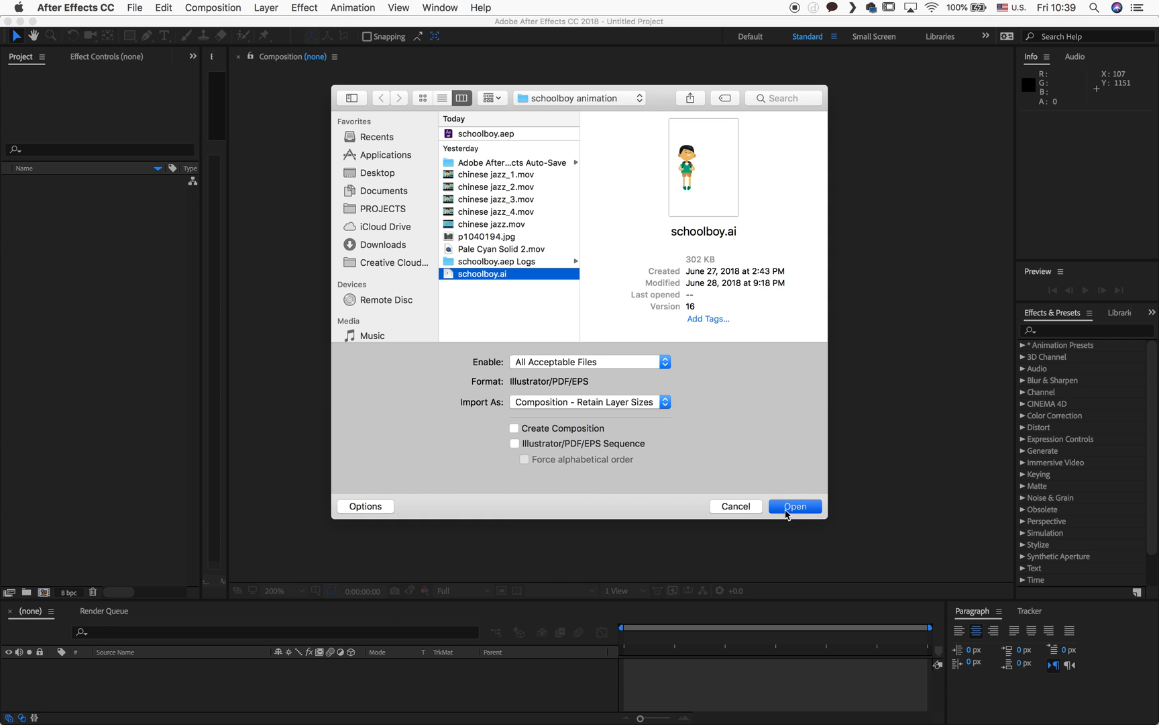
{"action": "left_click", "coordinate": [795, 506]}
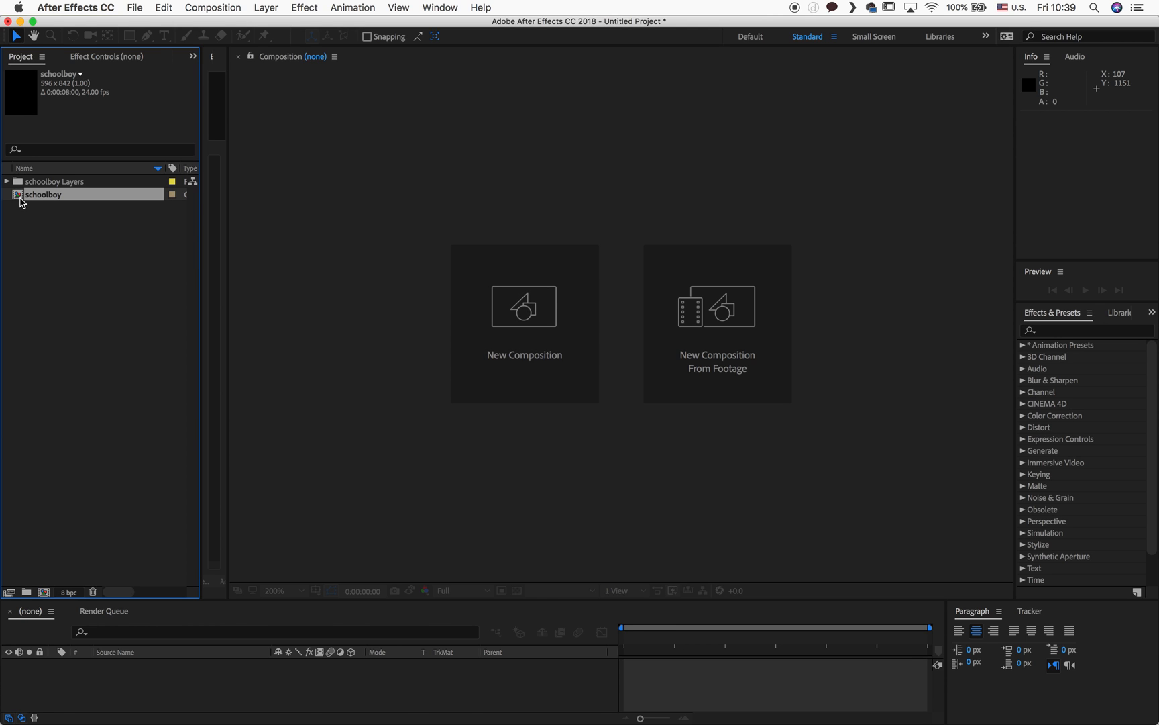
Create Comp 1 with the HDTV 1080 24 preset holding the schoolboy composition.
{"action": "double_click", "coordinate": [43, 193]}
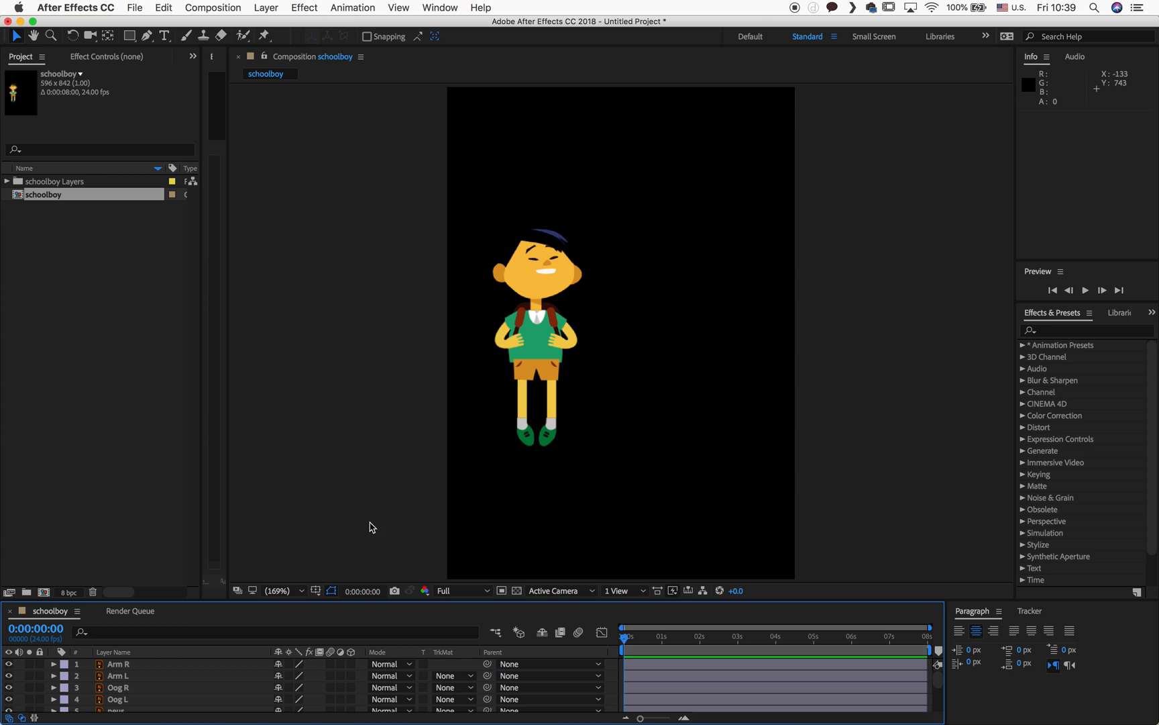
{"action": "left_click", "coordinate": [279, 591]}
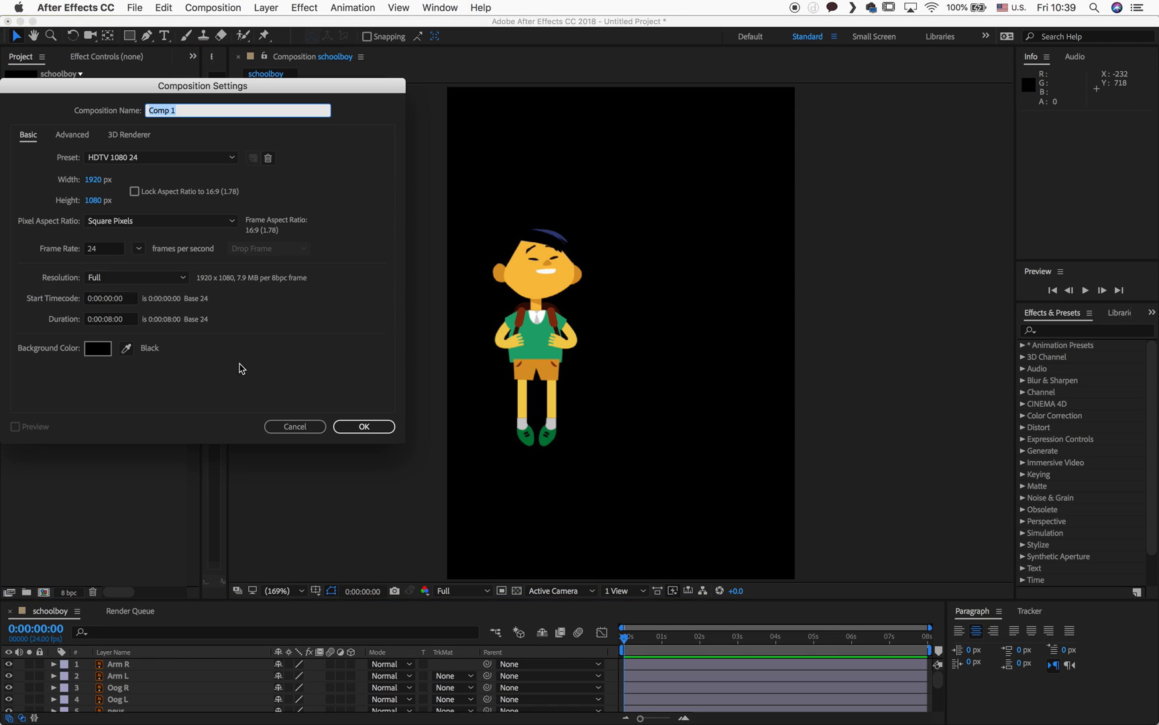
{"action": "mouse_move", "coordinate": [110, 195]}
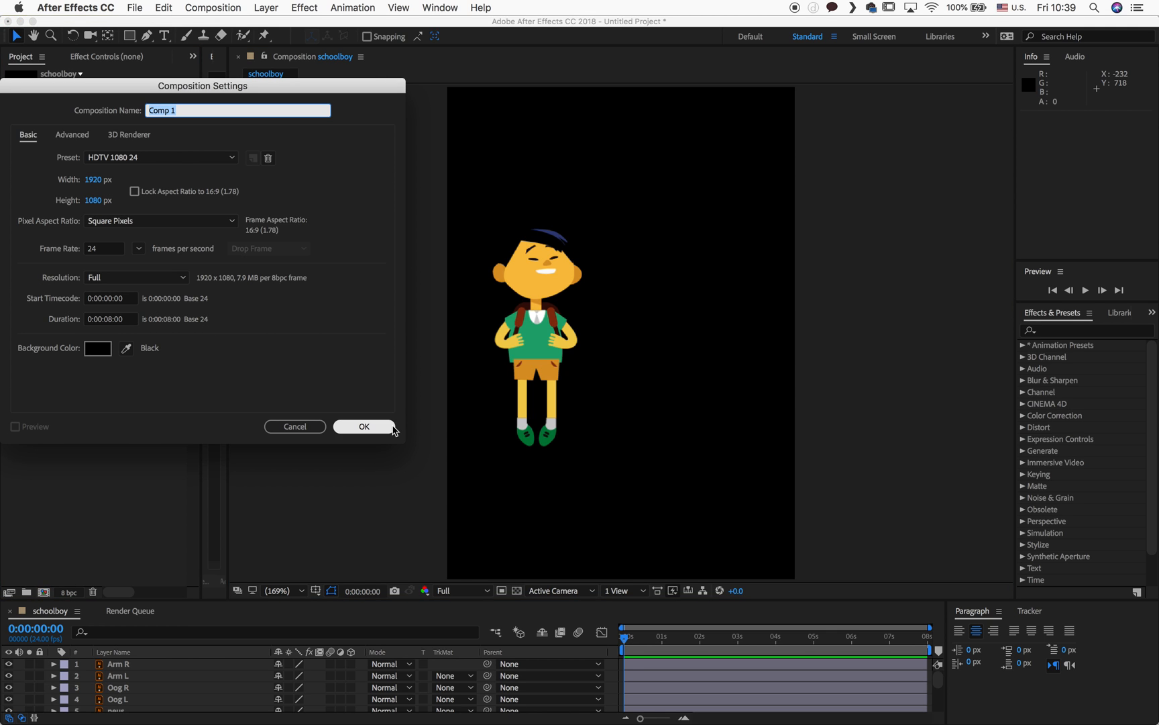
{"action": "left_click", "coordinate": [364, 426]}
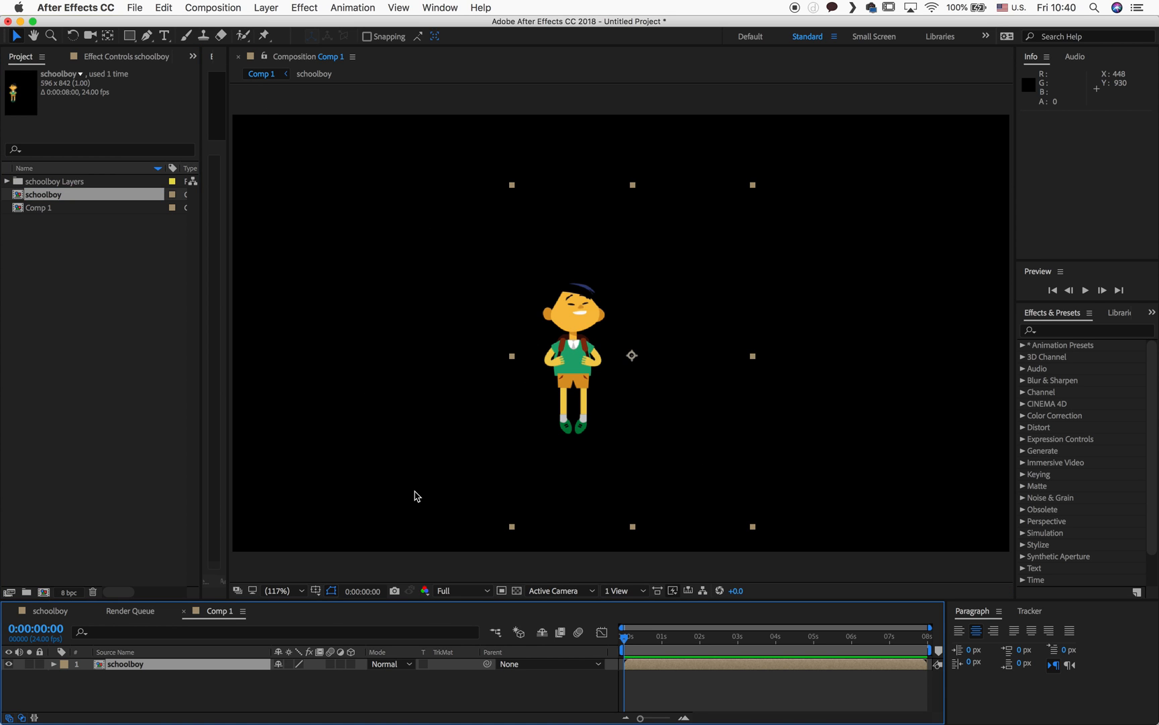
{"action": "mouse_move", "coordinate": [180, 673]}
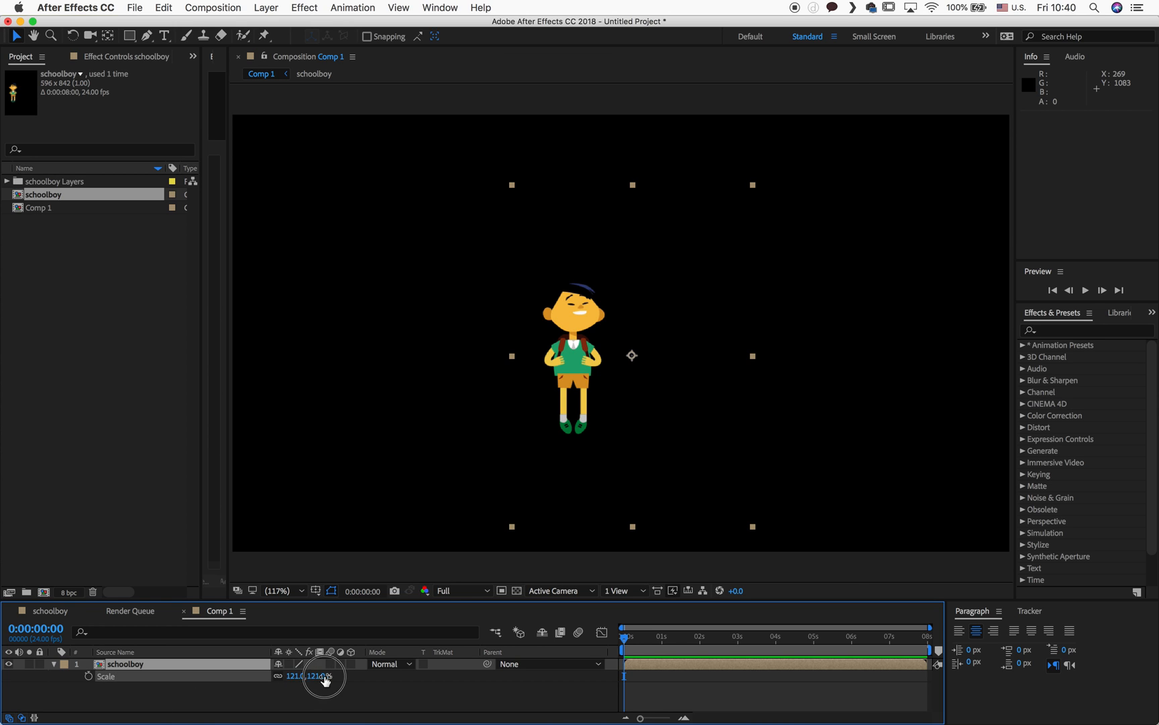
Scrub the schoolboy layer's Scale up to 239%.
{"action": "left_click_drag", "start_coordinate": [322, 675], "coordinate": [392, 675]}
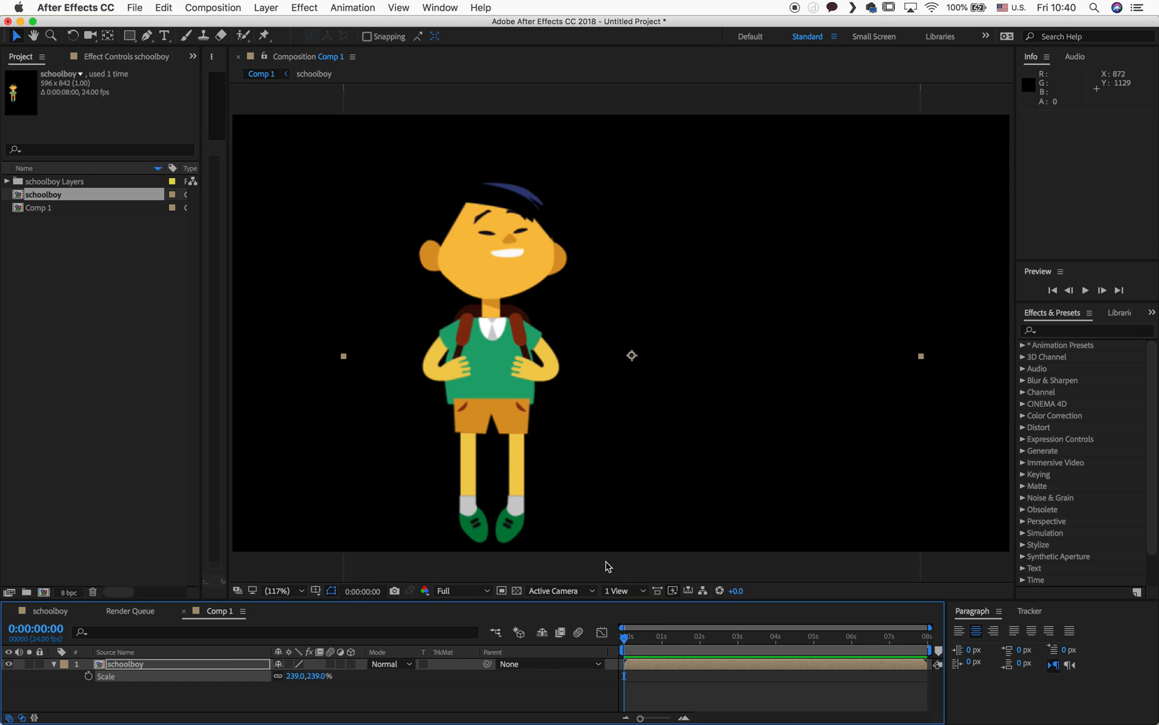
{"action": "mouse_move", "coordinate": [487, 409]}
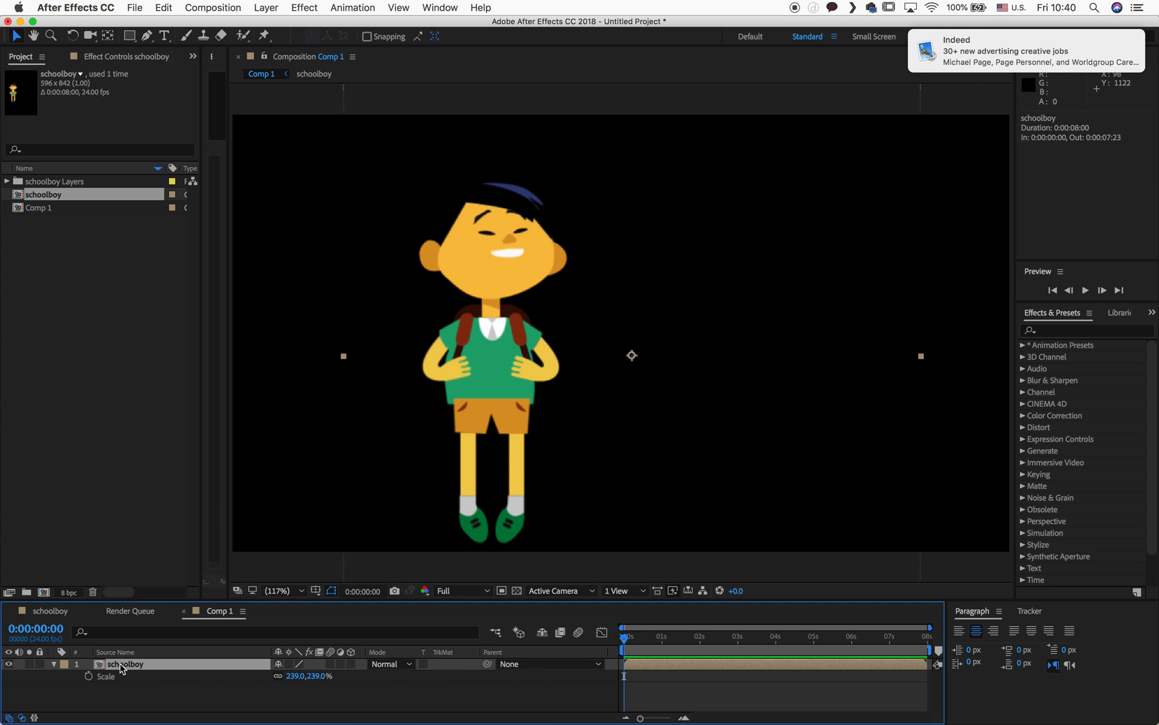
Duplicate the schoolboy layer for a second copy scaled to 478%.
{"action": "key", "text": "cmd+v"}
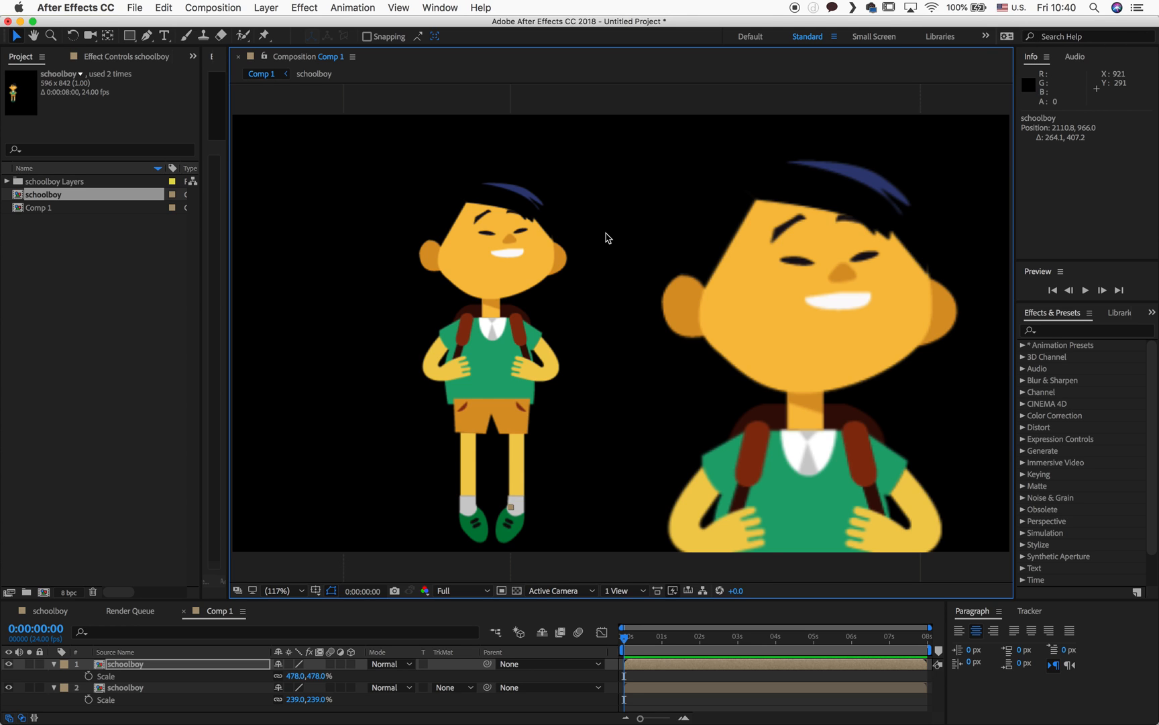
{"action": "mouse_move", "coordinate": [377, 396]}
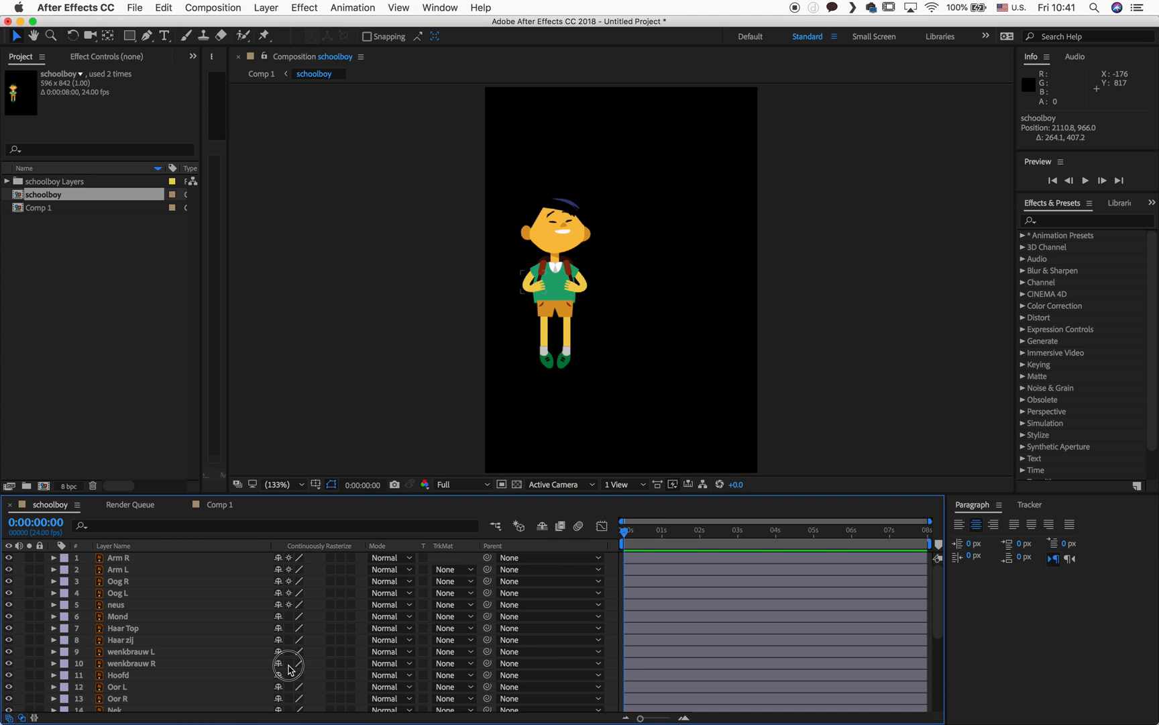
Scroll through the 27 Illustrator layers inside the schoolboy composition.
{"action": "scroll", "scroll_direction": "down", "scroll_amount": 3}
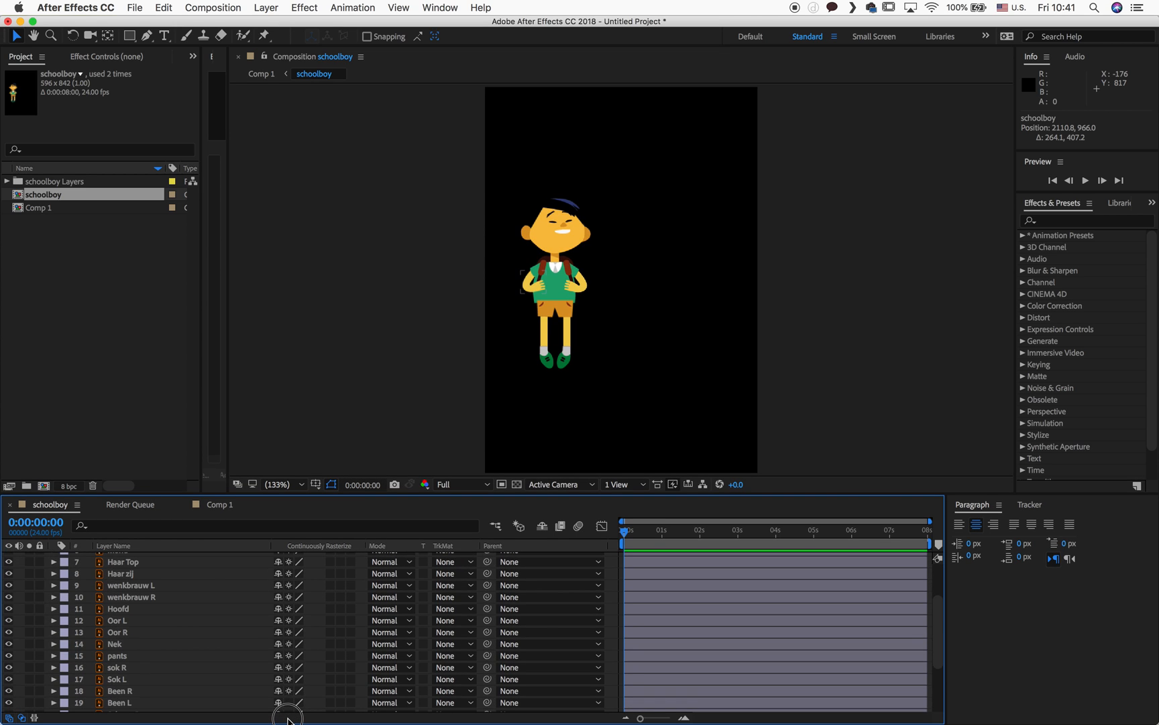
{"action": "scroll", "scroll_direction": "down", "scroll_amount": 3}
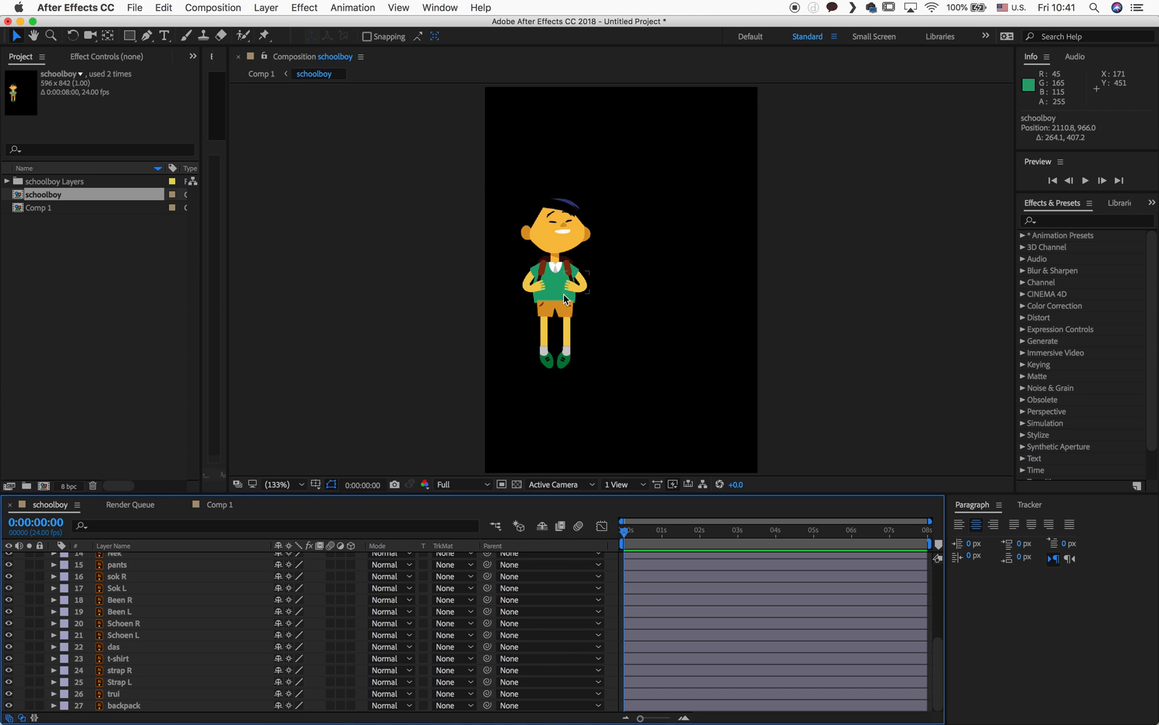
{"action": "mouse_move", "coordinate": [592, 281]}
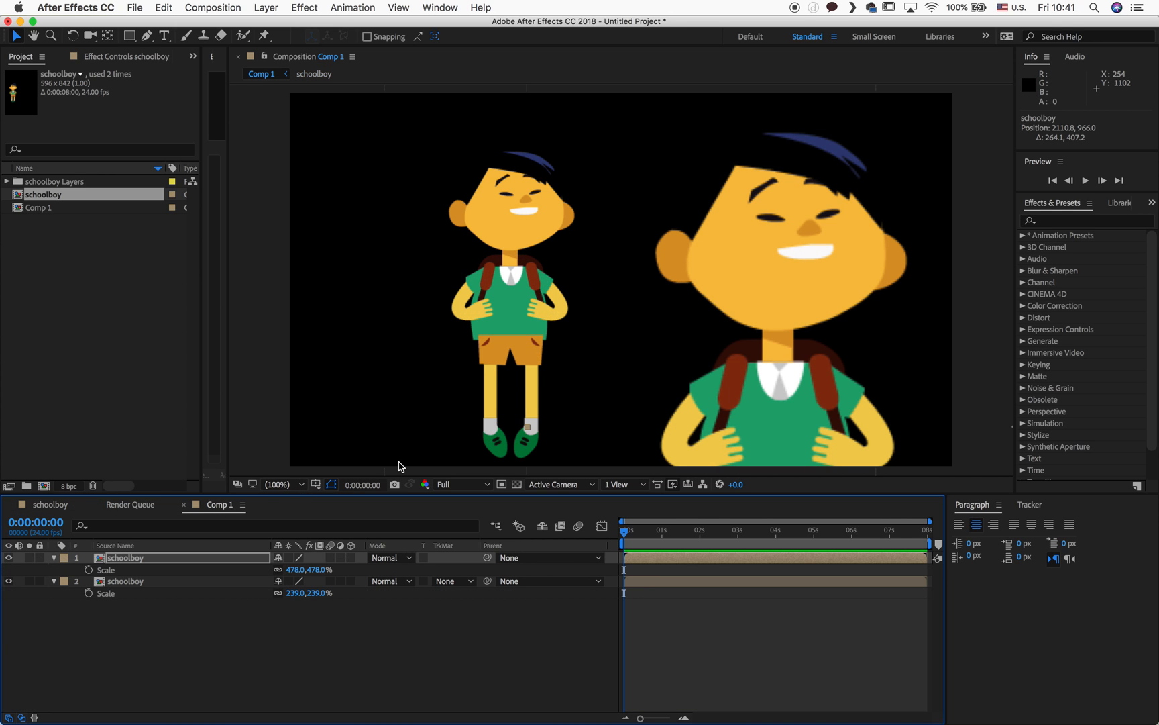
{"action": "mouse_move", "coordinate": [534, 402]}
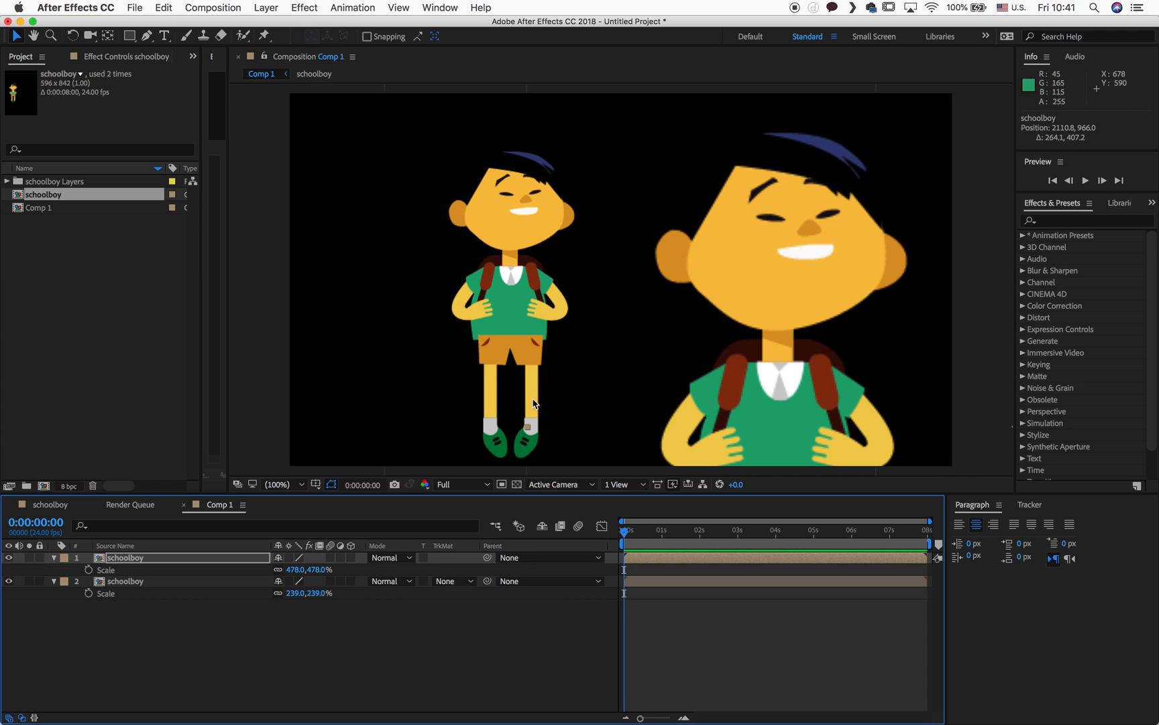
{"action": "mouse_move", "coordinate": [324, 560]}
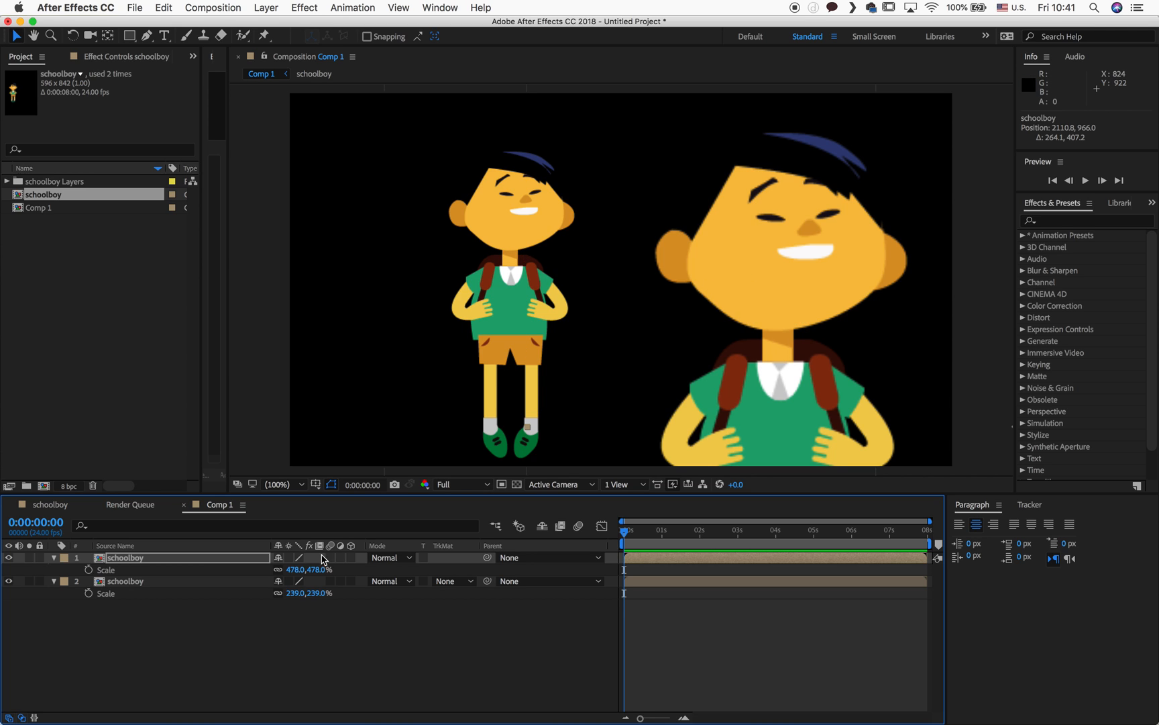
Enable Continuously Rasterize on the schoolboy layers in Comp 1 and preview the comp.
{"action": "left_click", "coordinate": [127, 557]}
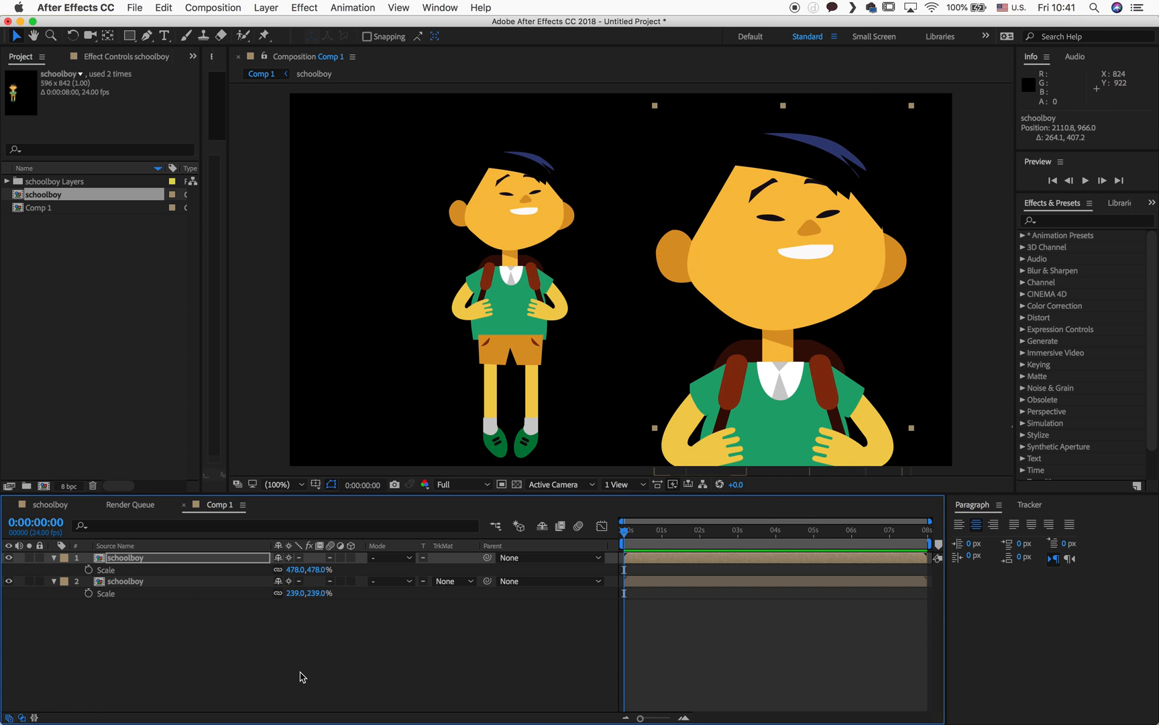
{"action": "key", "text": "space"}
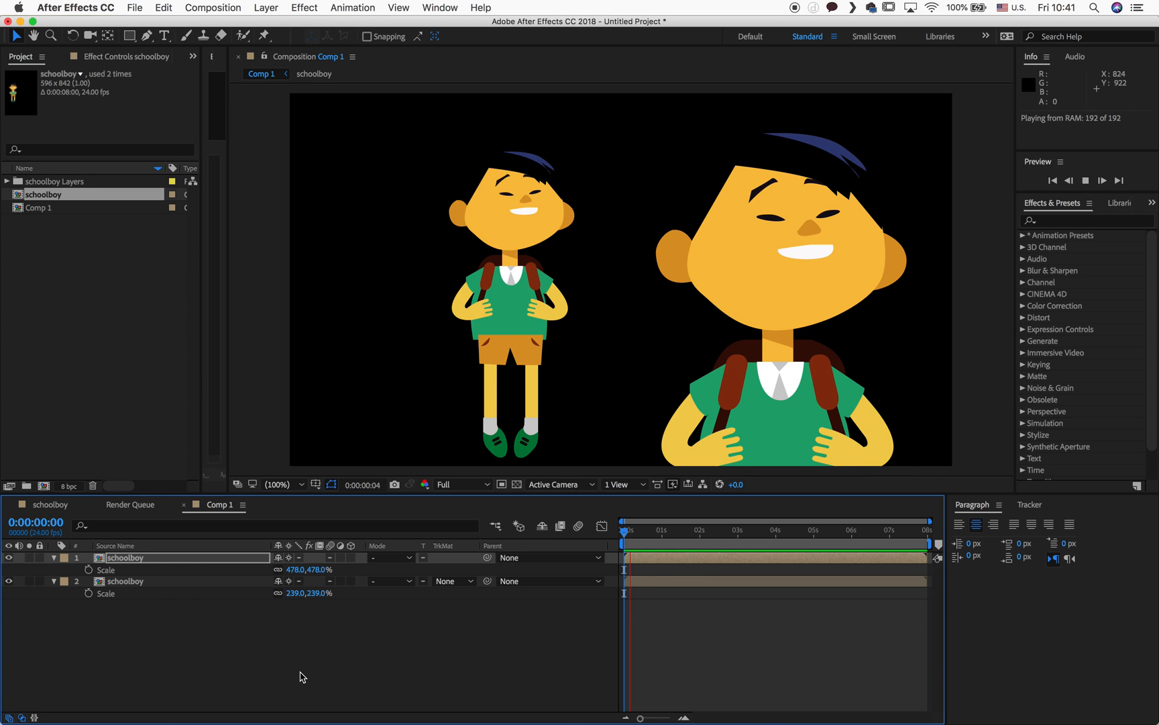